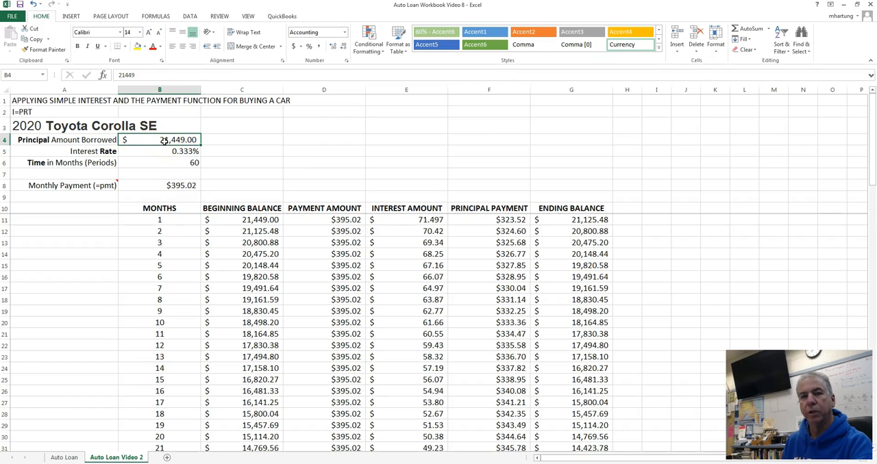
Step: Scroll past month 72 to the Total Payments and Total Interest Paid labels at rows 84–85
click(48, 221)
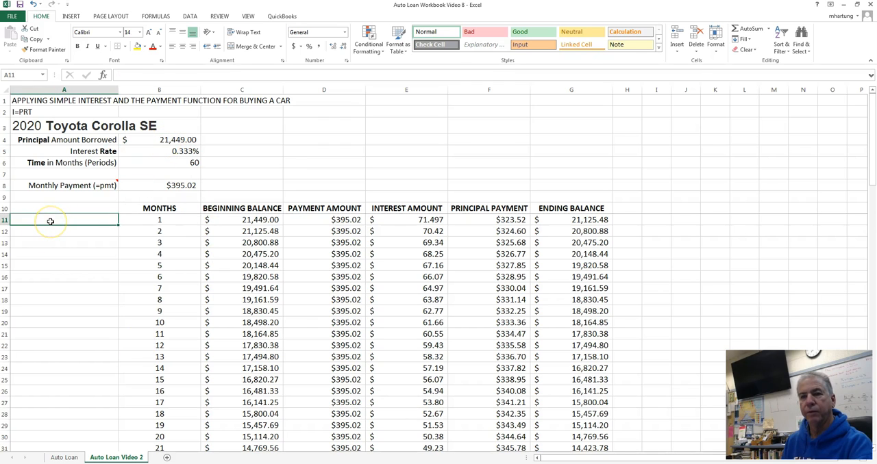
scroll(down, 3)
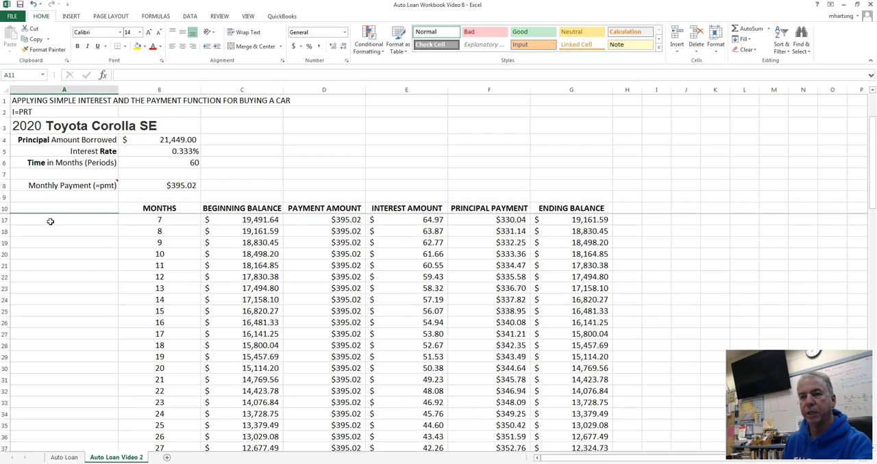
scroll(down, 3)
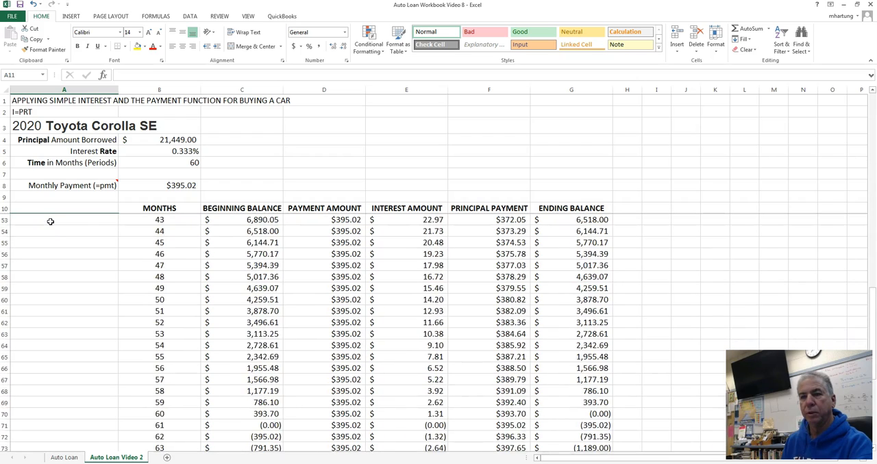
scroll(down, 3)
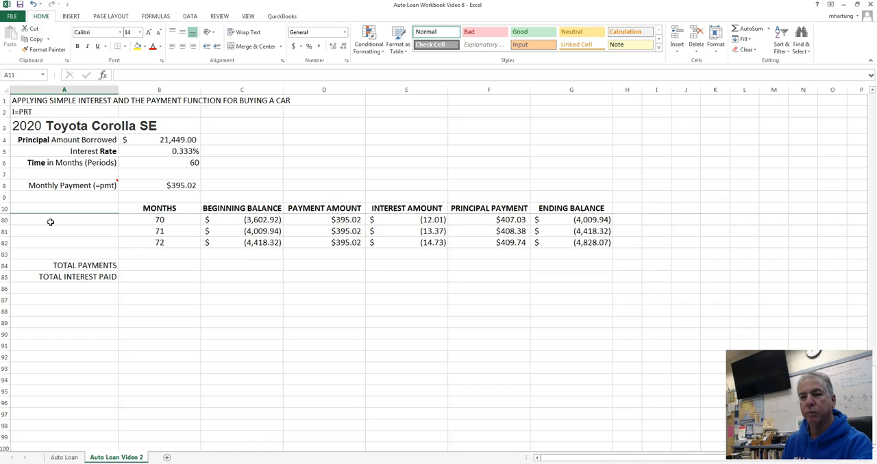
click(76, 298)
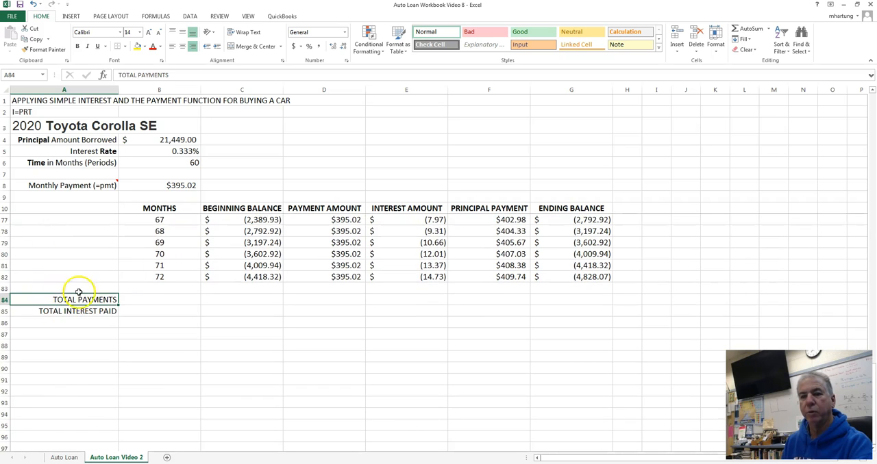
mouse_move(83, 318)
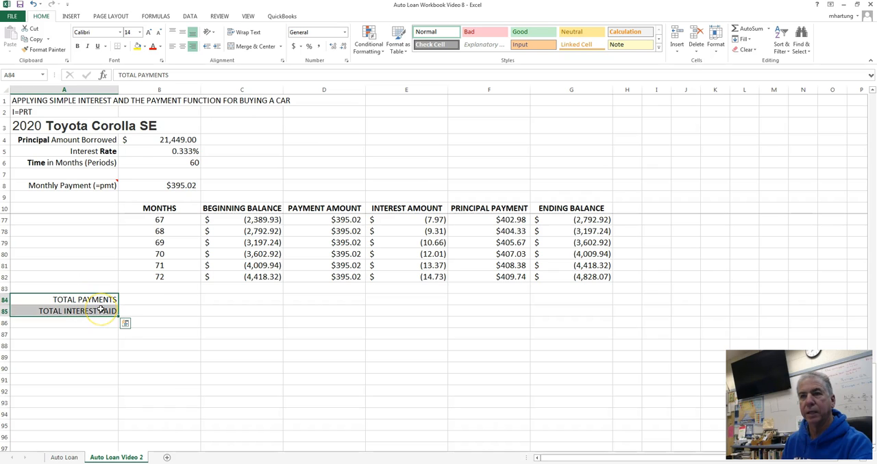
click(159, 300)
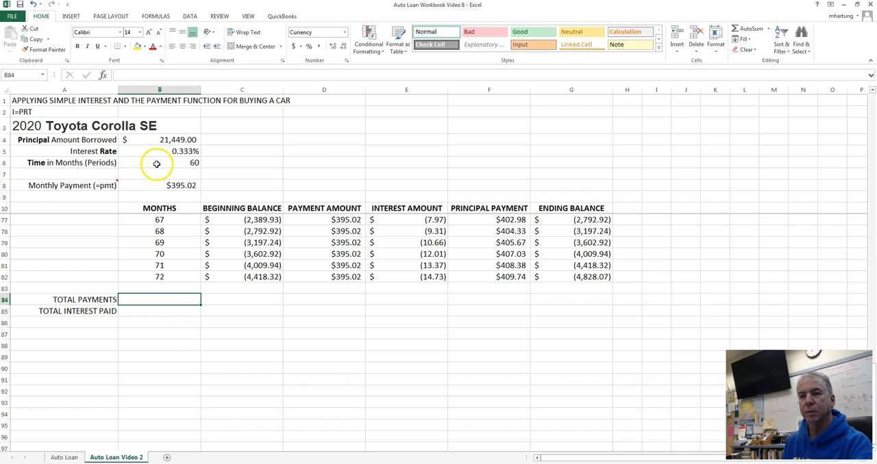
mouse_move(167, 163)
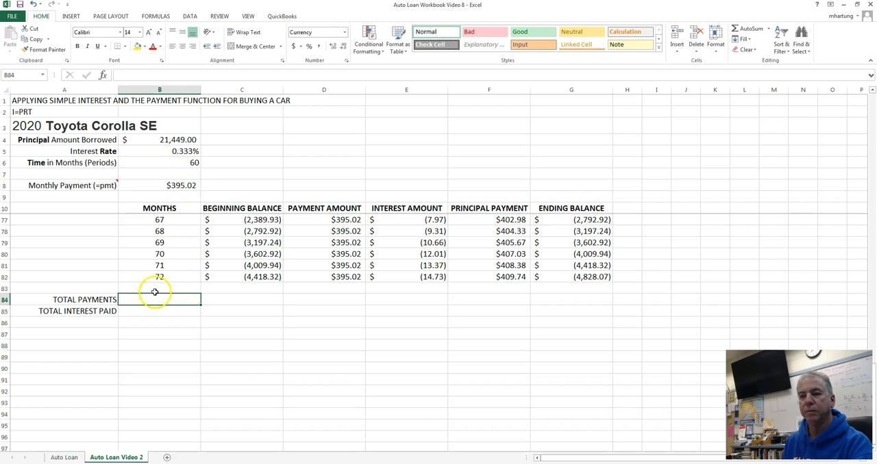
Step: Enter =B8*B6 in B84 so Total Payments shows monthly payment times months, $23,700.96
text(=B8*)
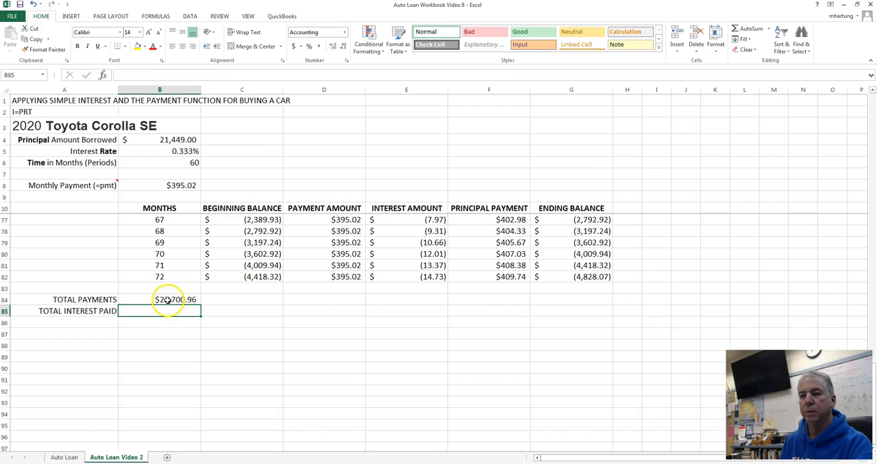
click(158, 299)
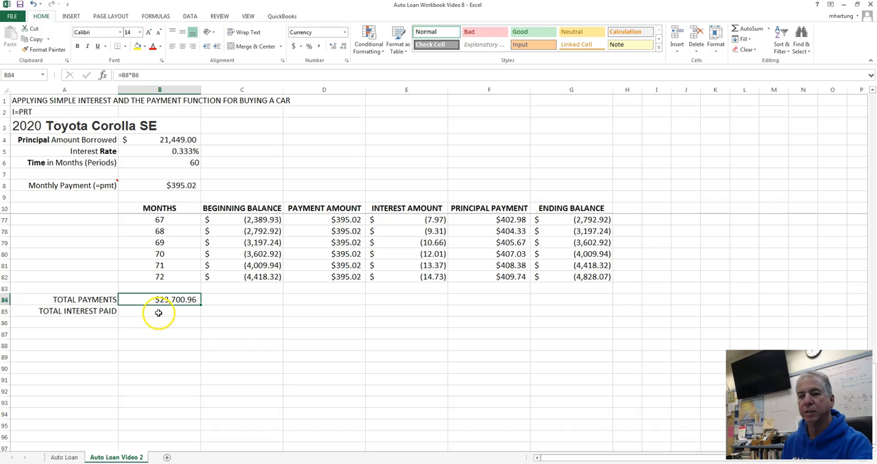
Step: Enter =B84-B4 in B85 for Total Interest Paid of $2,251.96, shown to two decimals
text(=B84)
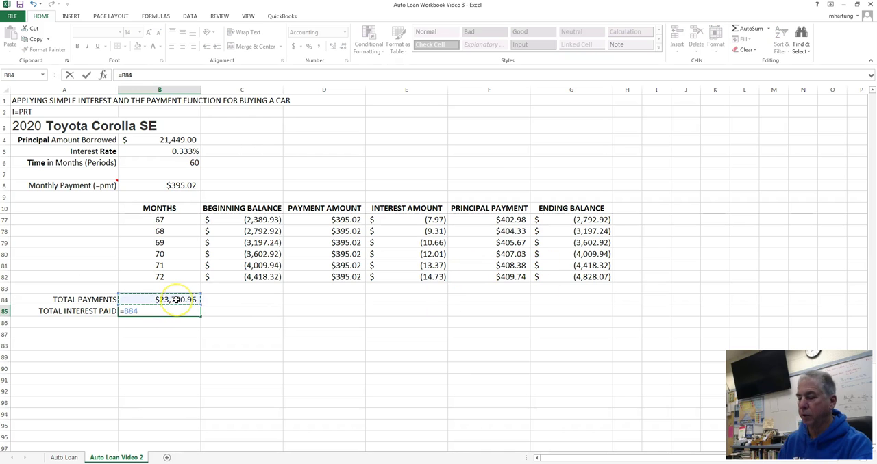
text(-)
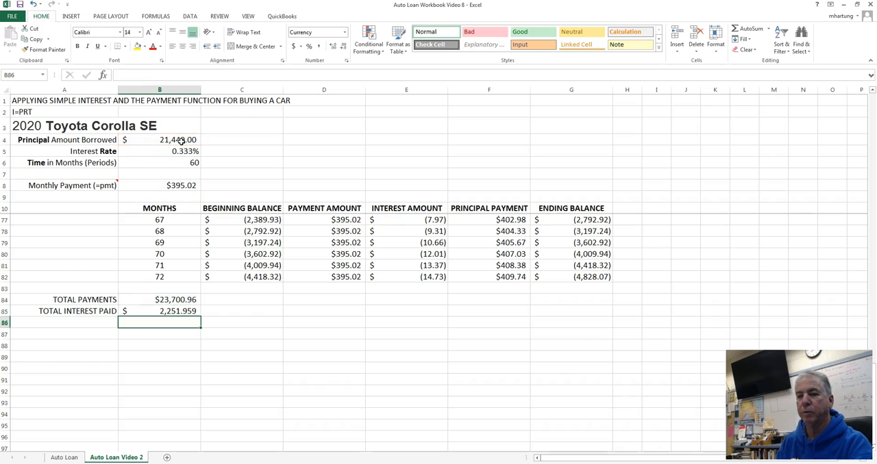
click(159, 310)
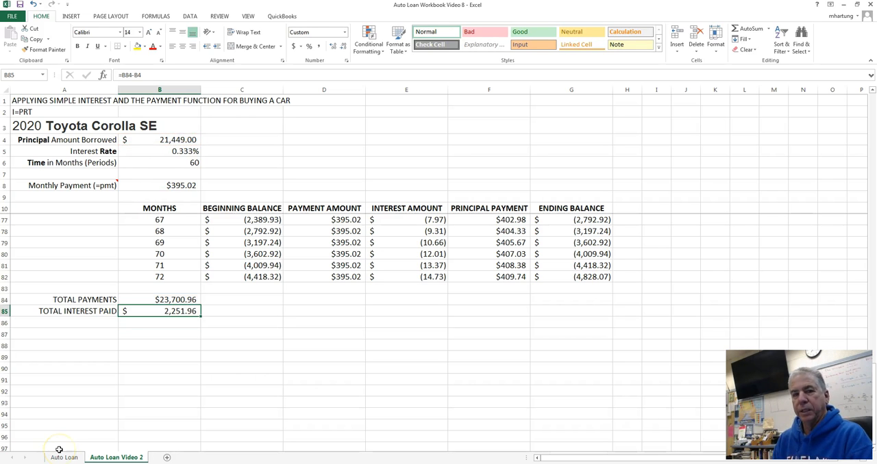